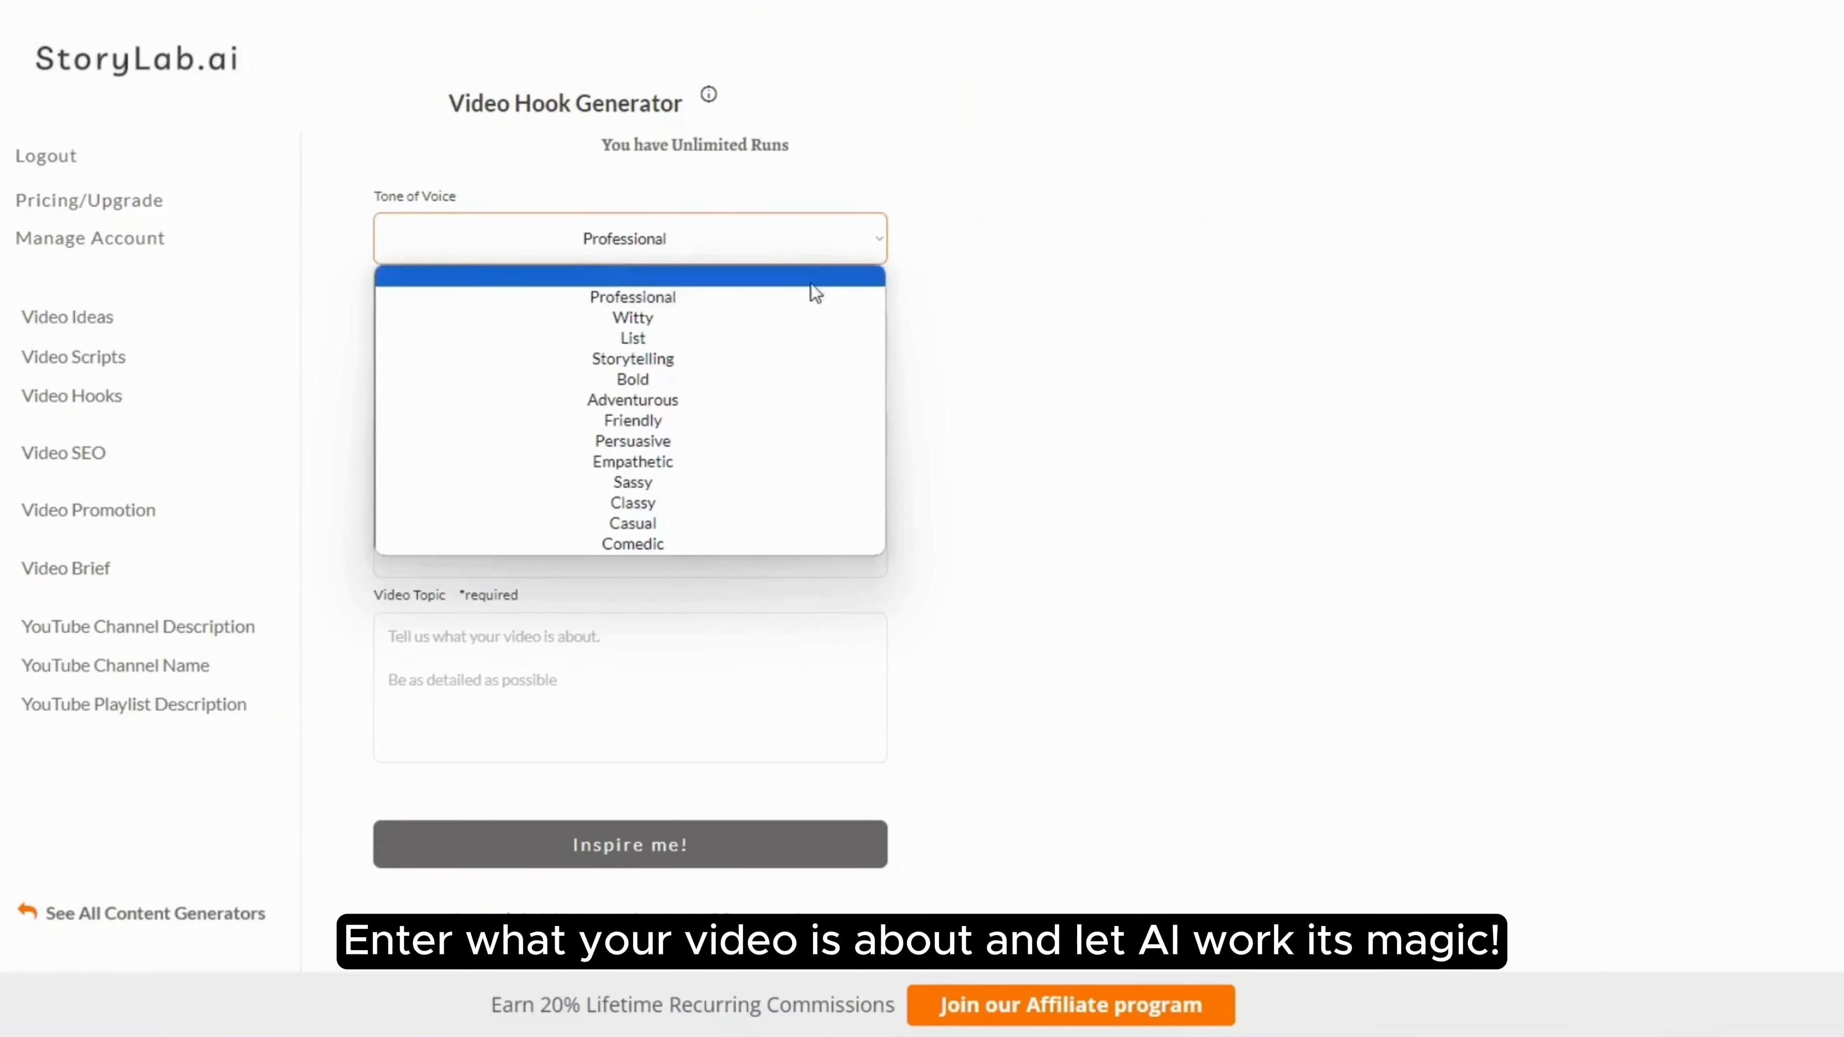
- Choose Comedic tone of voice and How-to as the video type
click(632, 543)
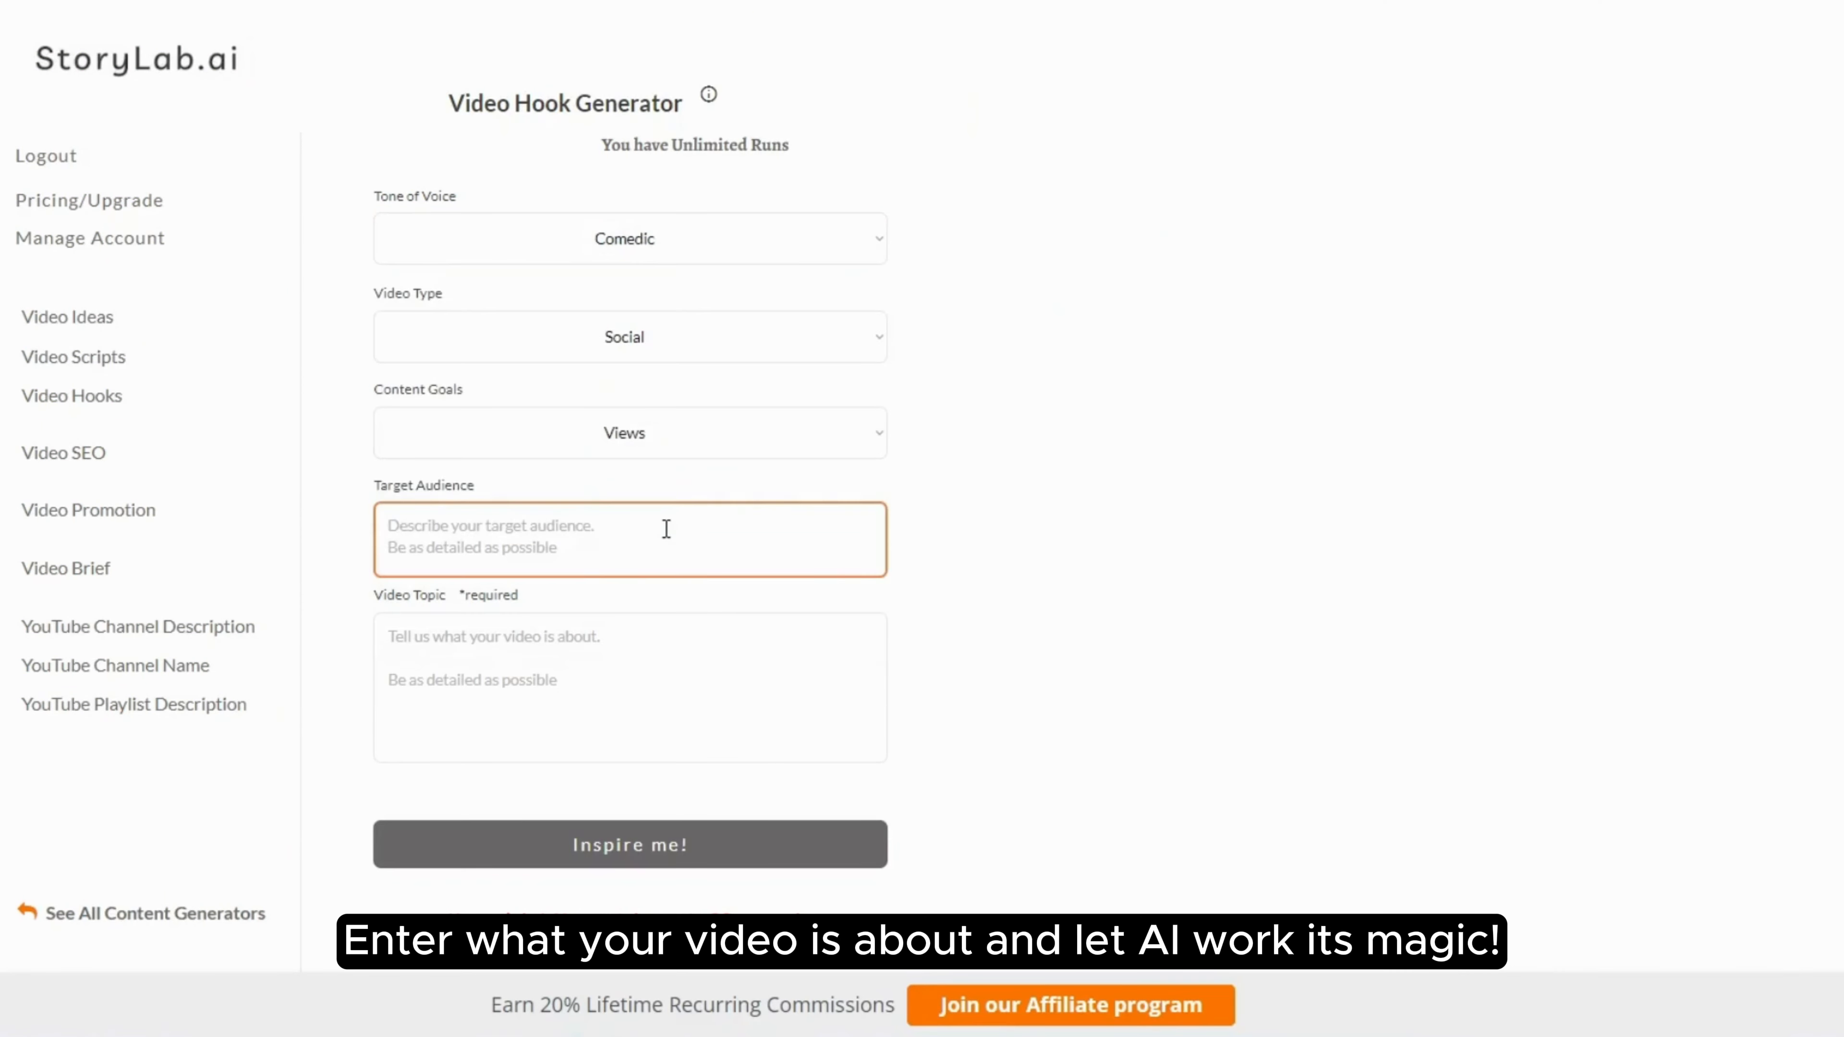
click(629, 336)
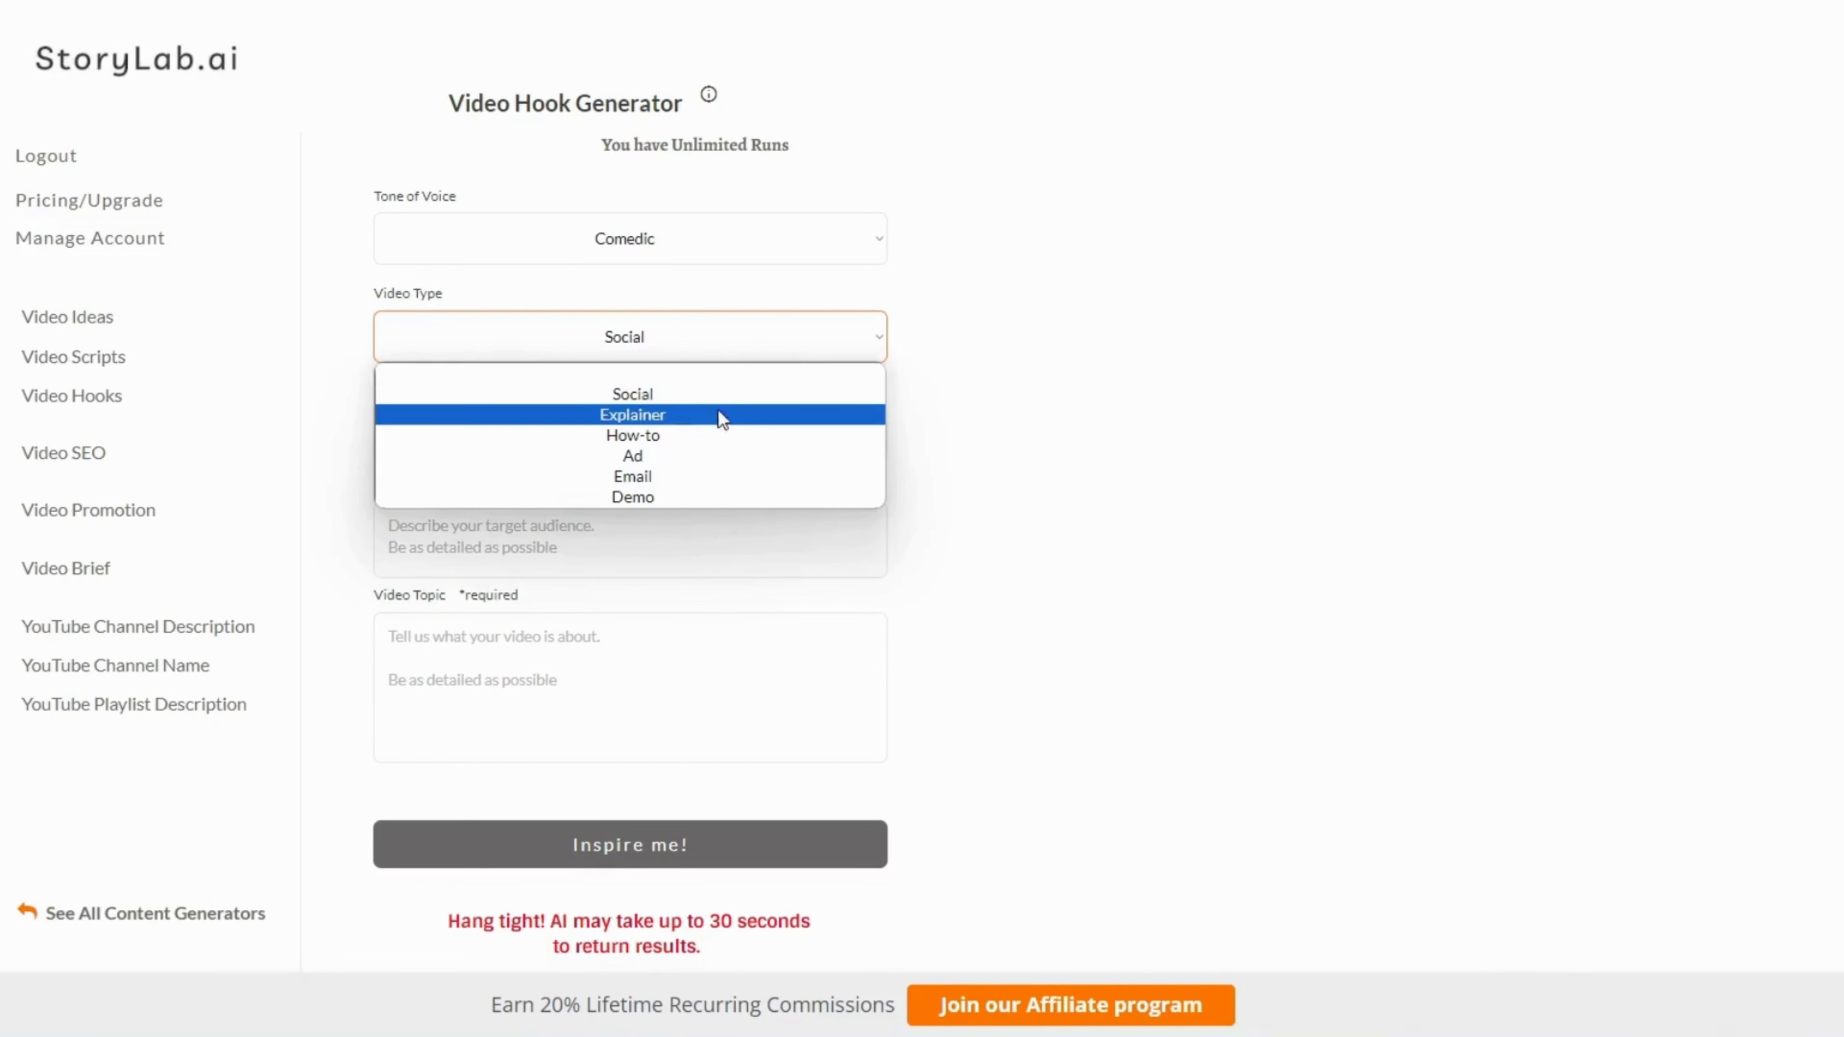
mouse_move(682, 444)
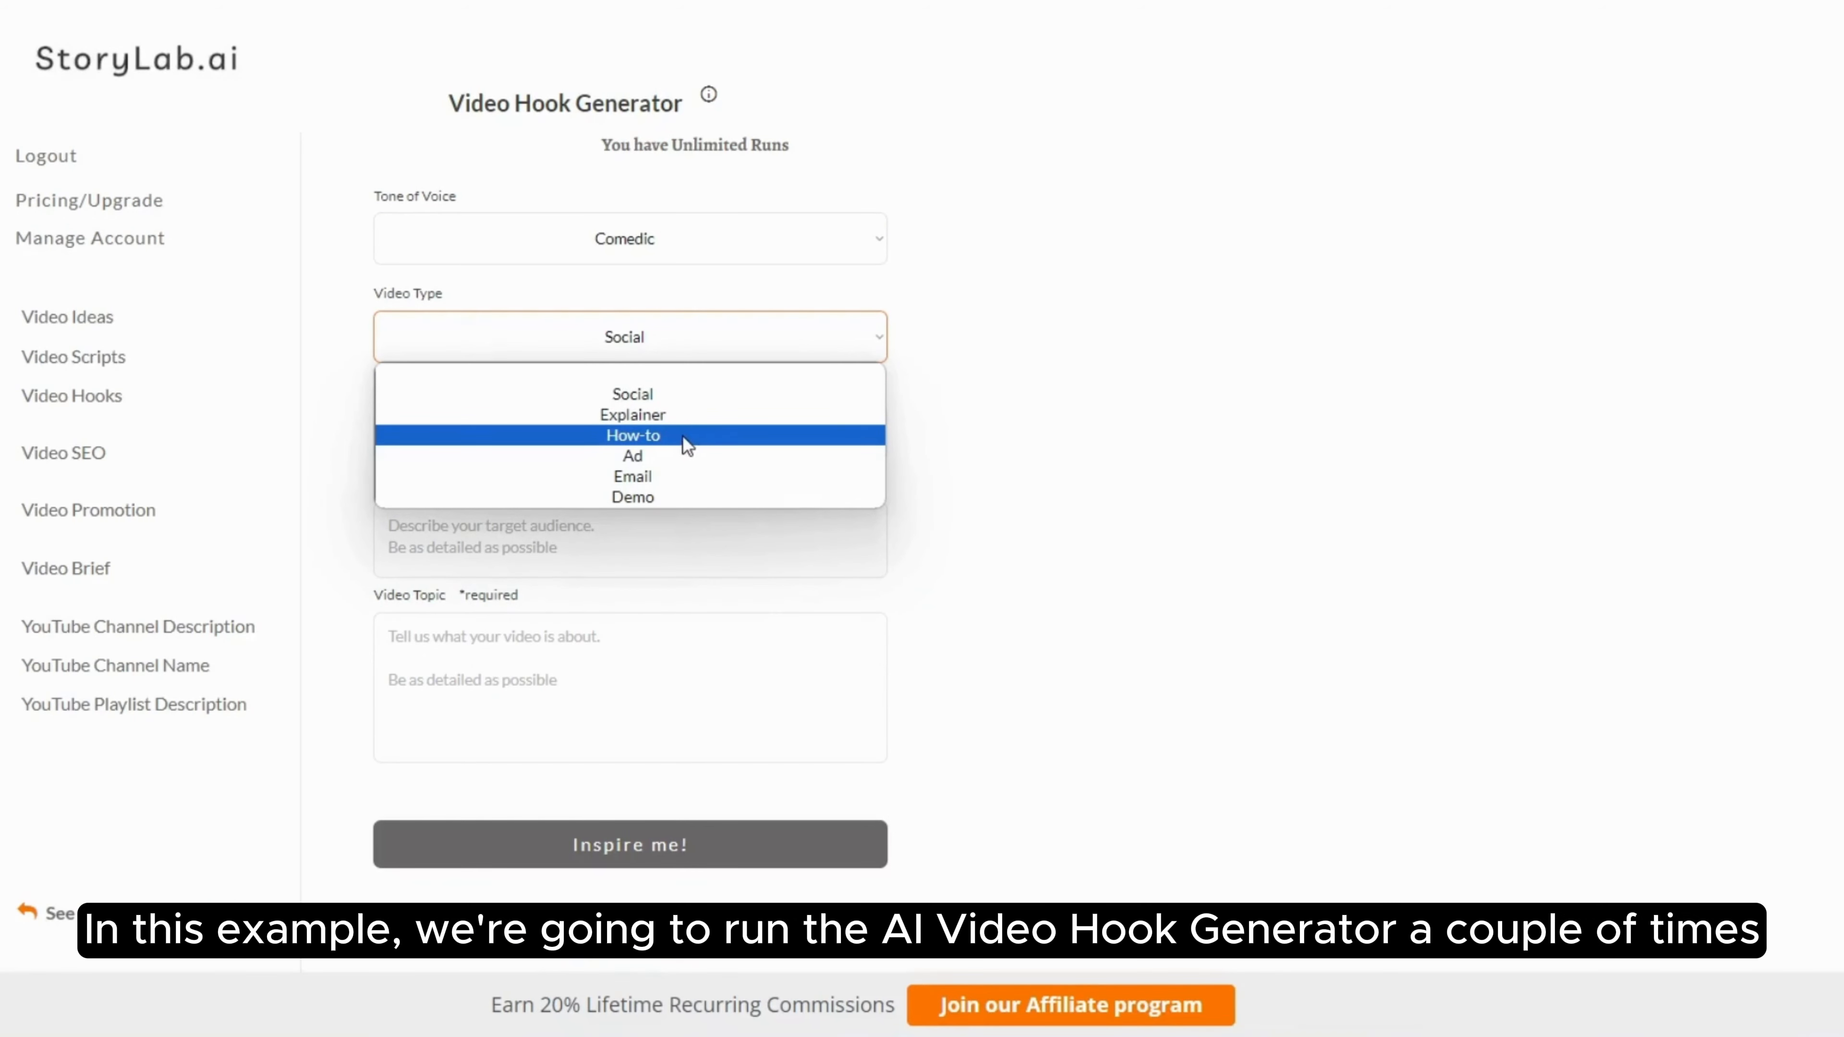
click(632, 435)
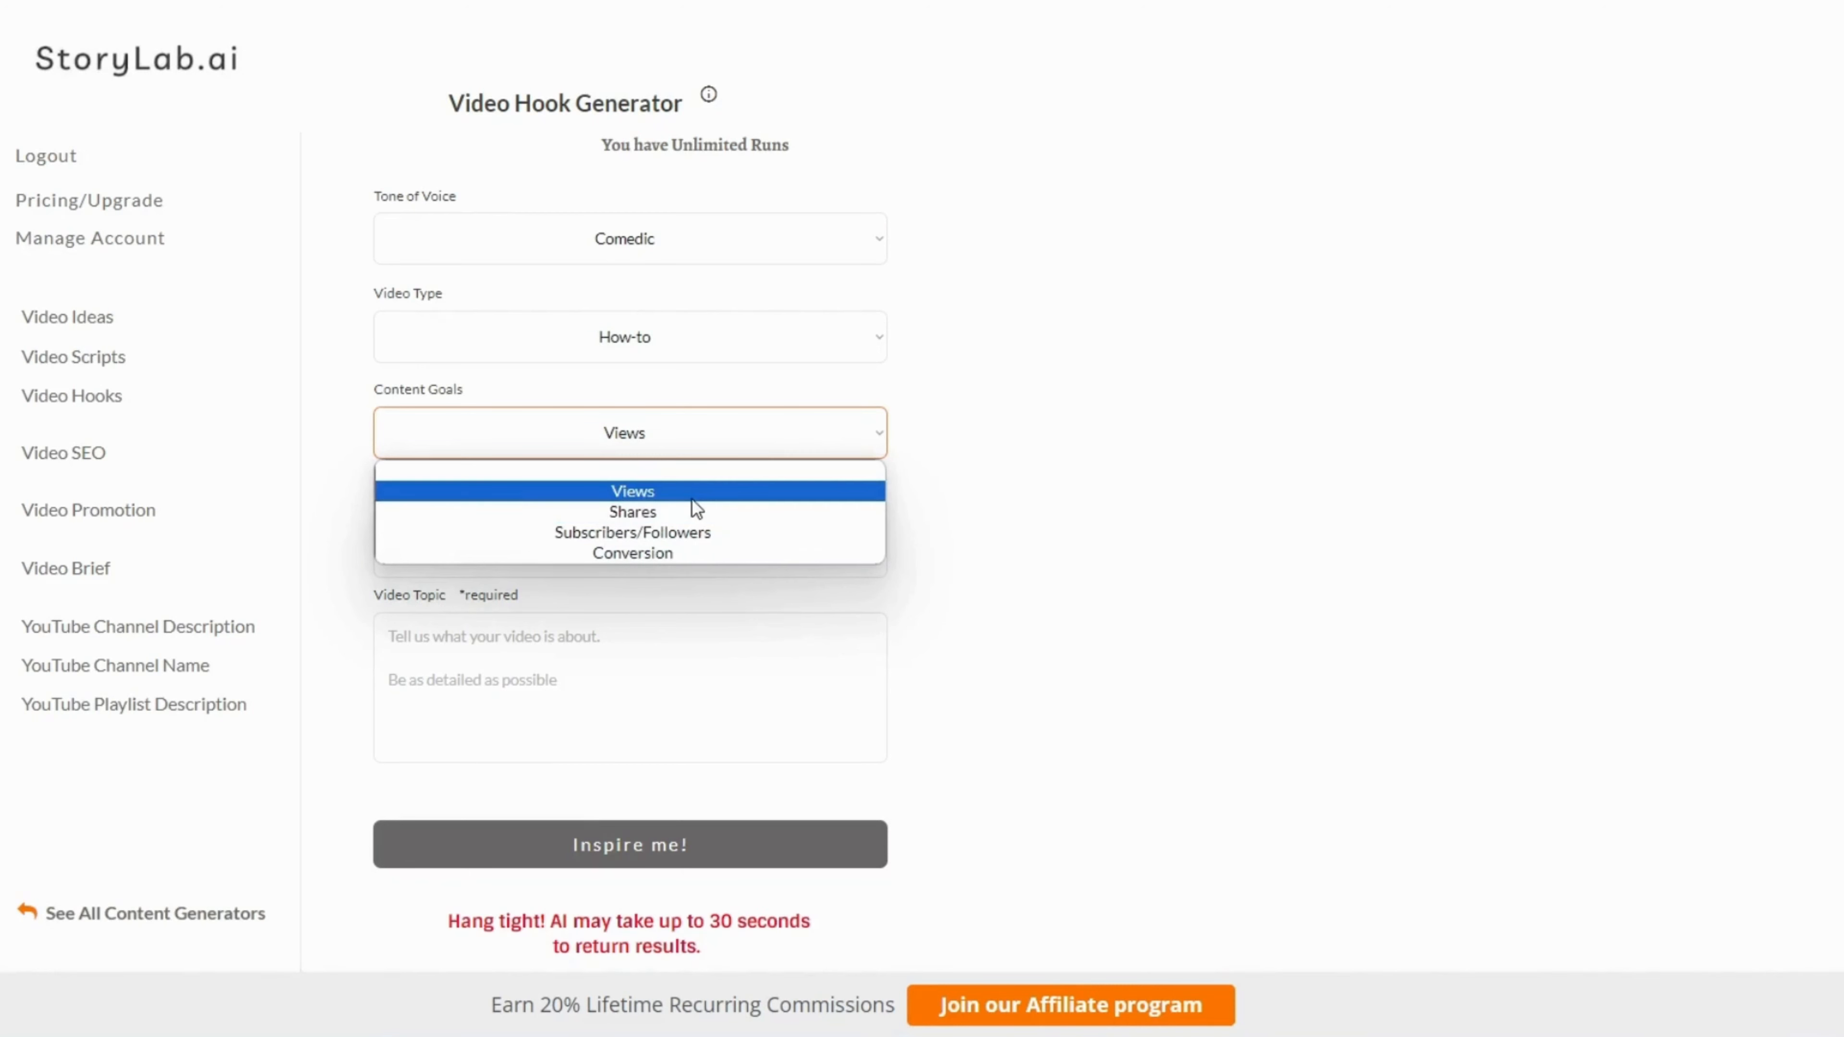
- Enter Marketers as target audience and 'How to create a great video' as the topic
text(Marketers)
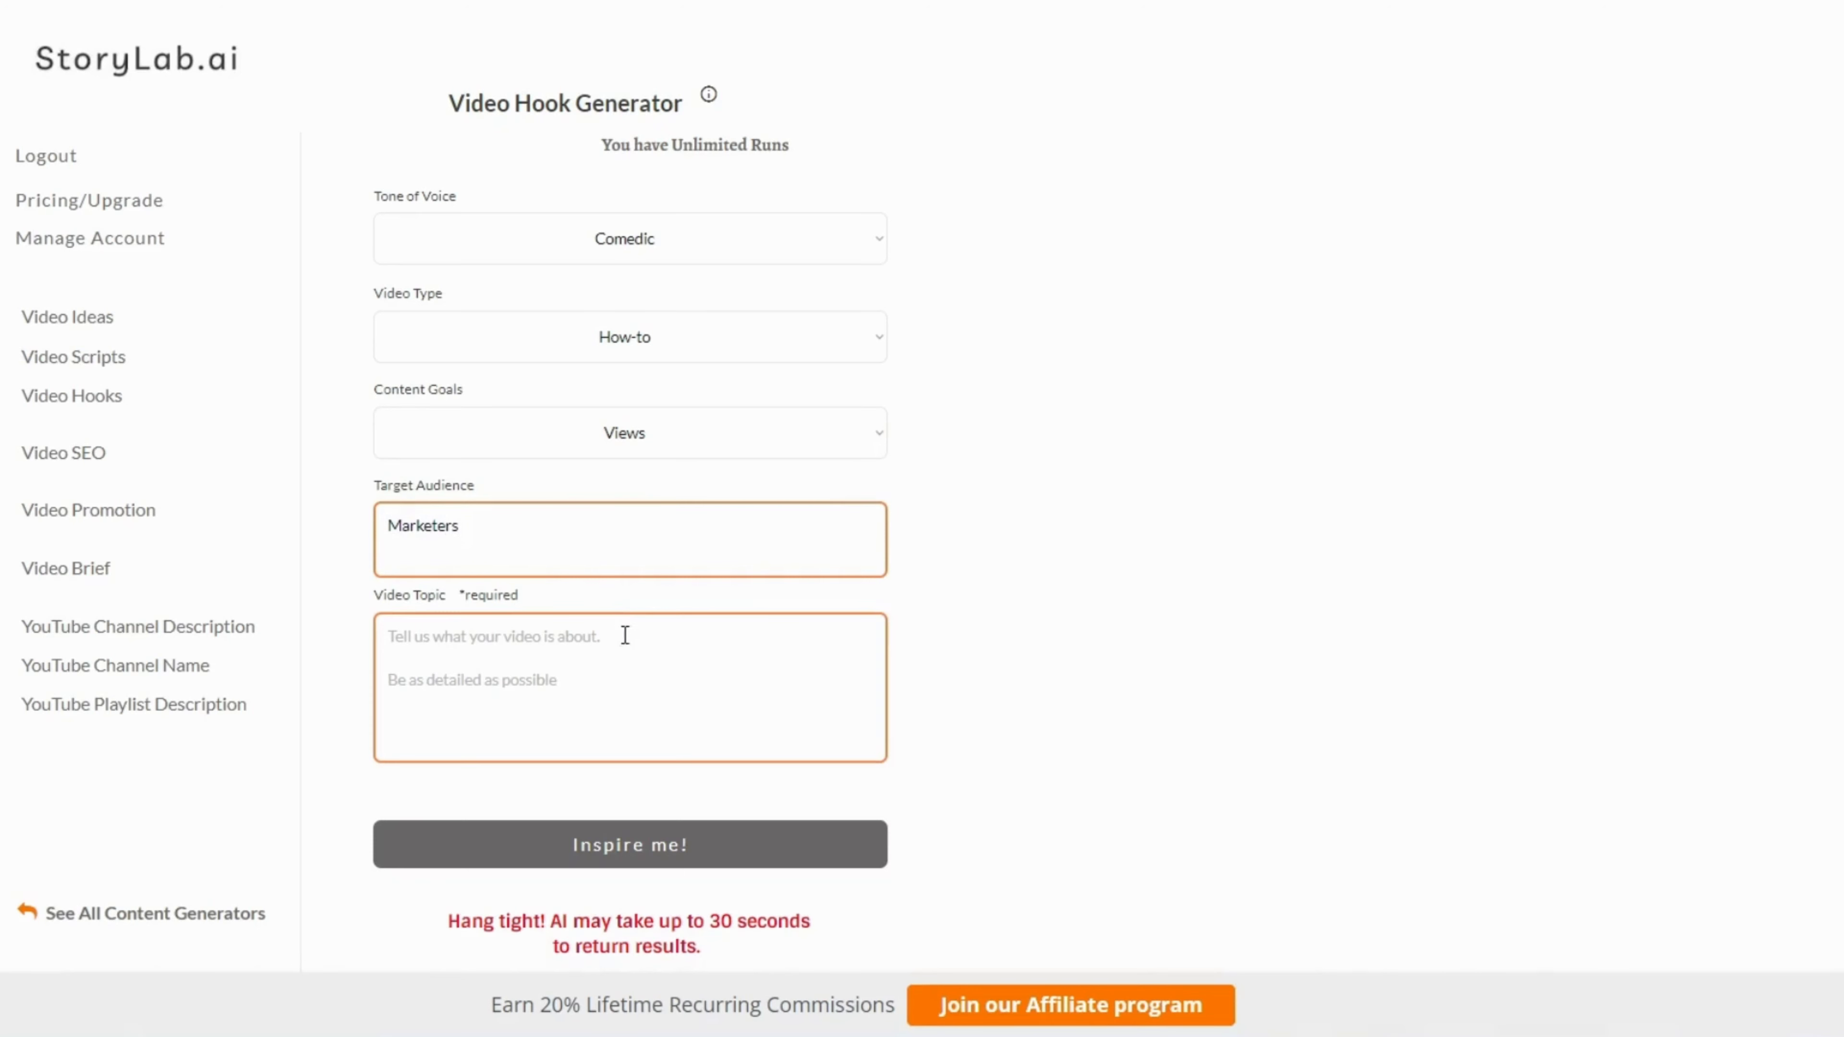
text(How to create a)
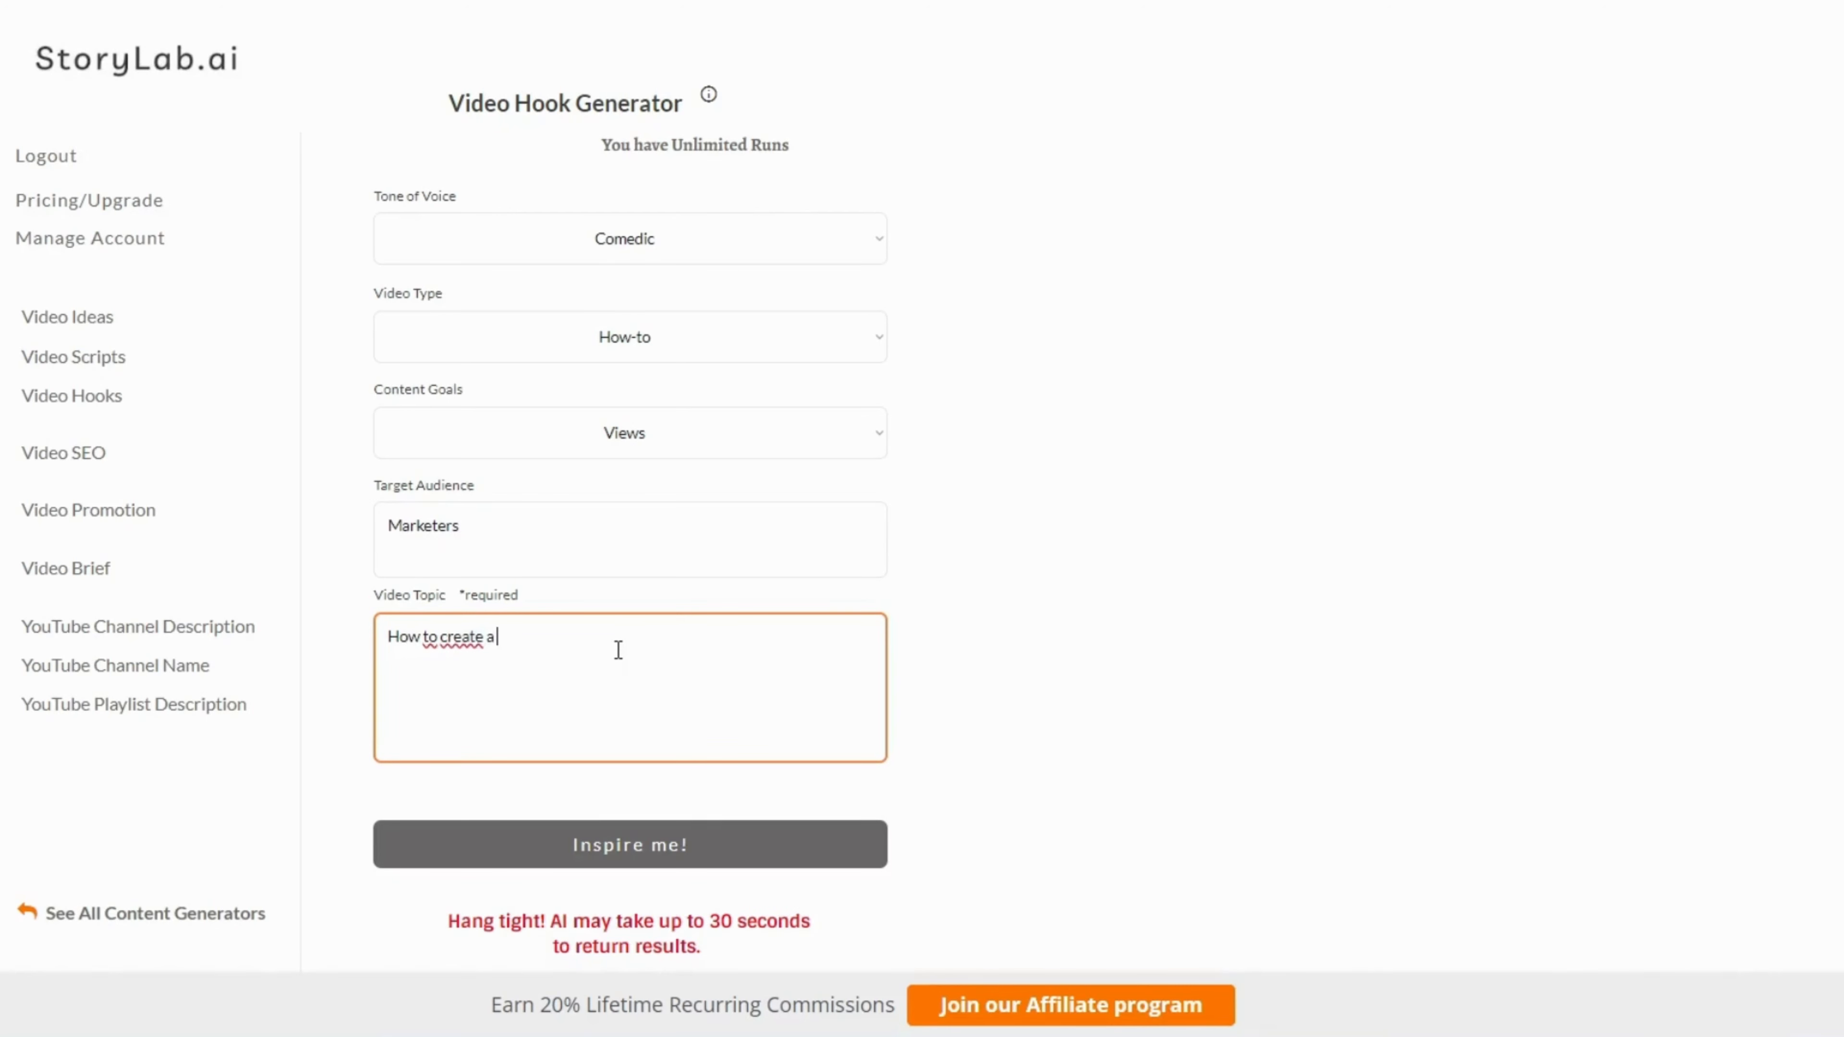
text(great vd)
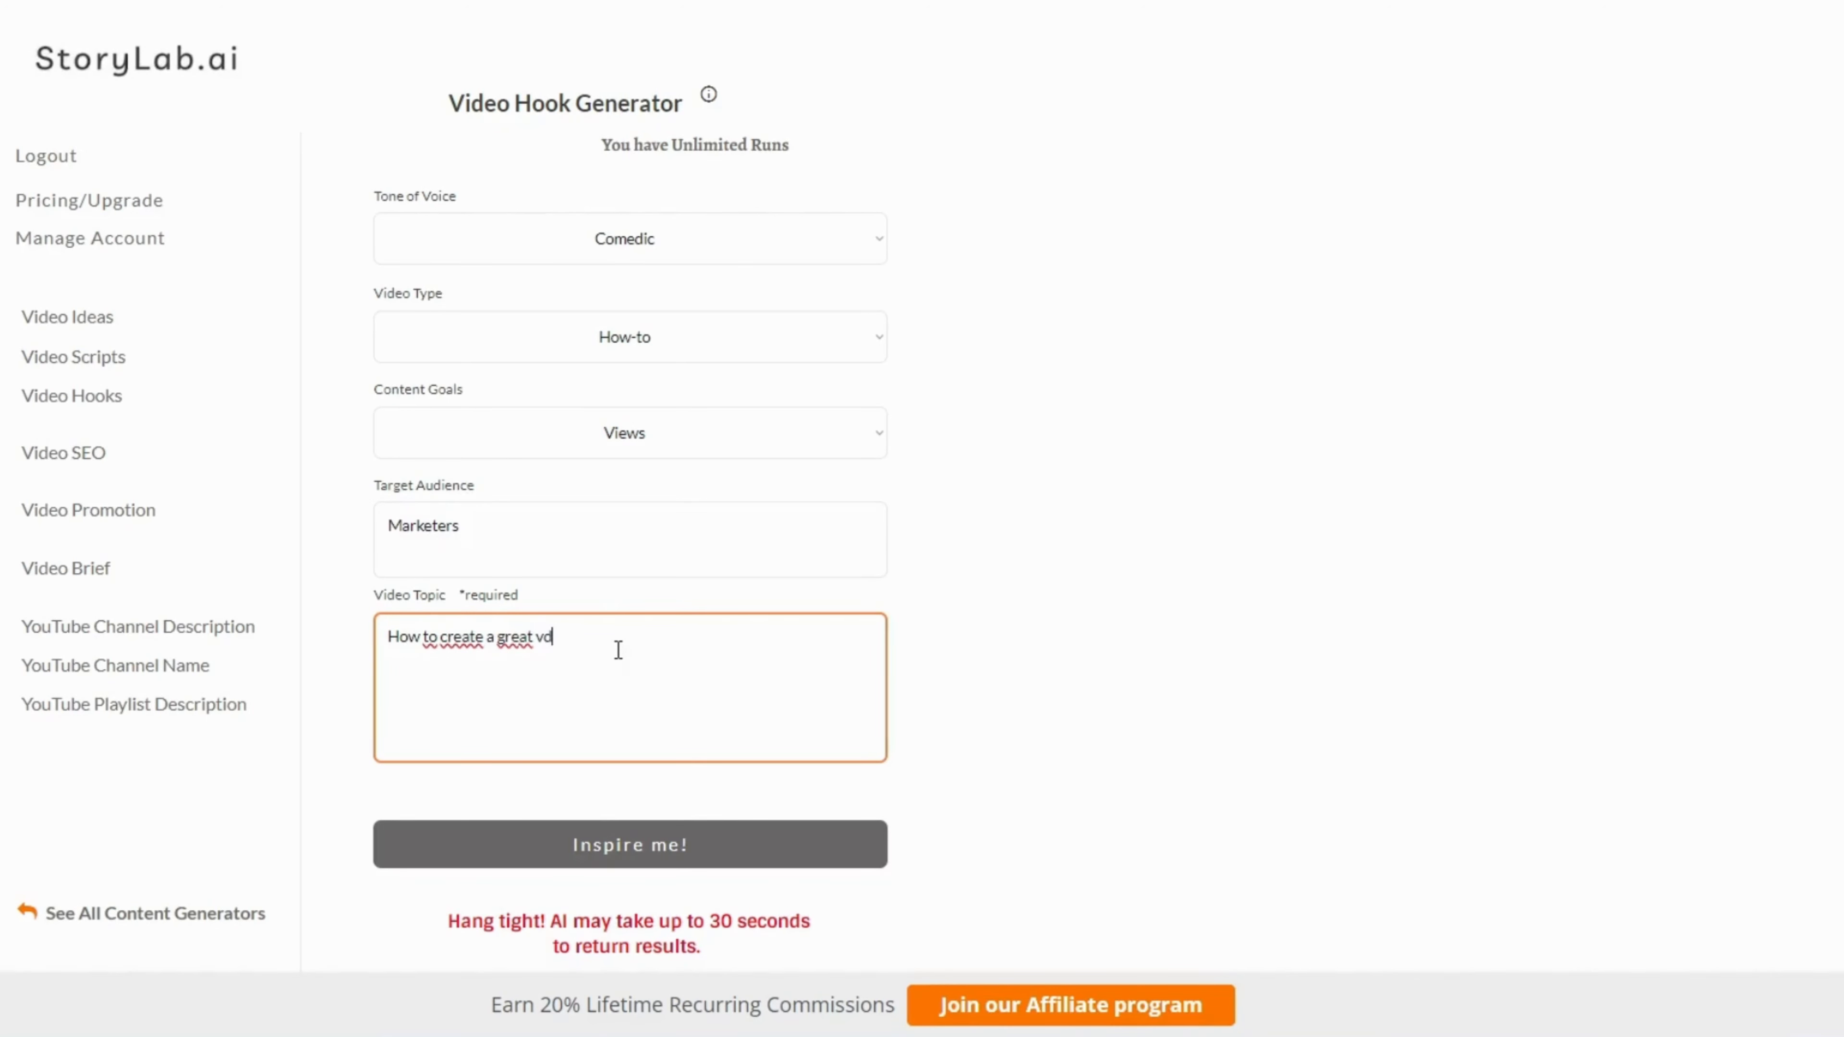
text(ideo)
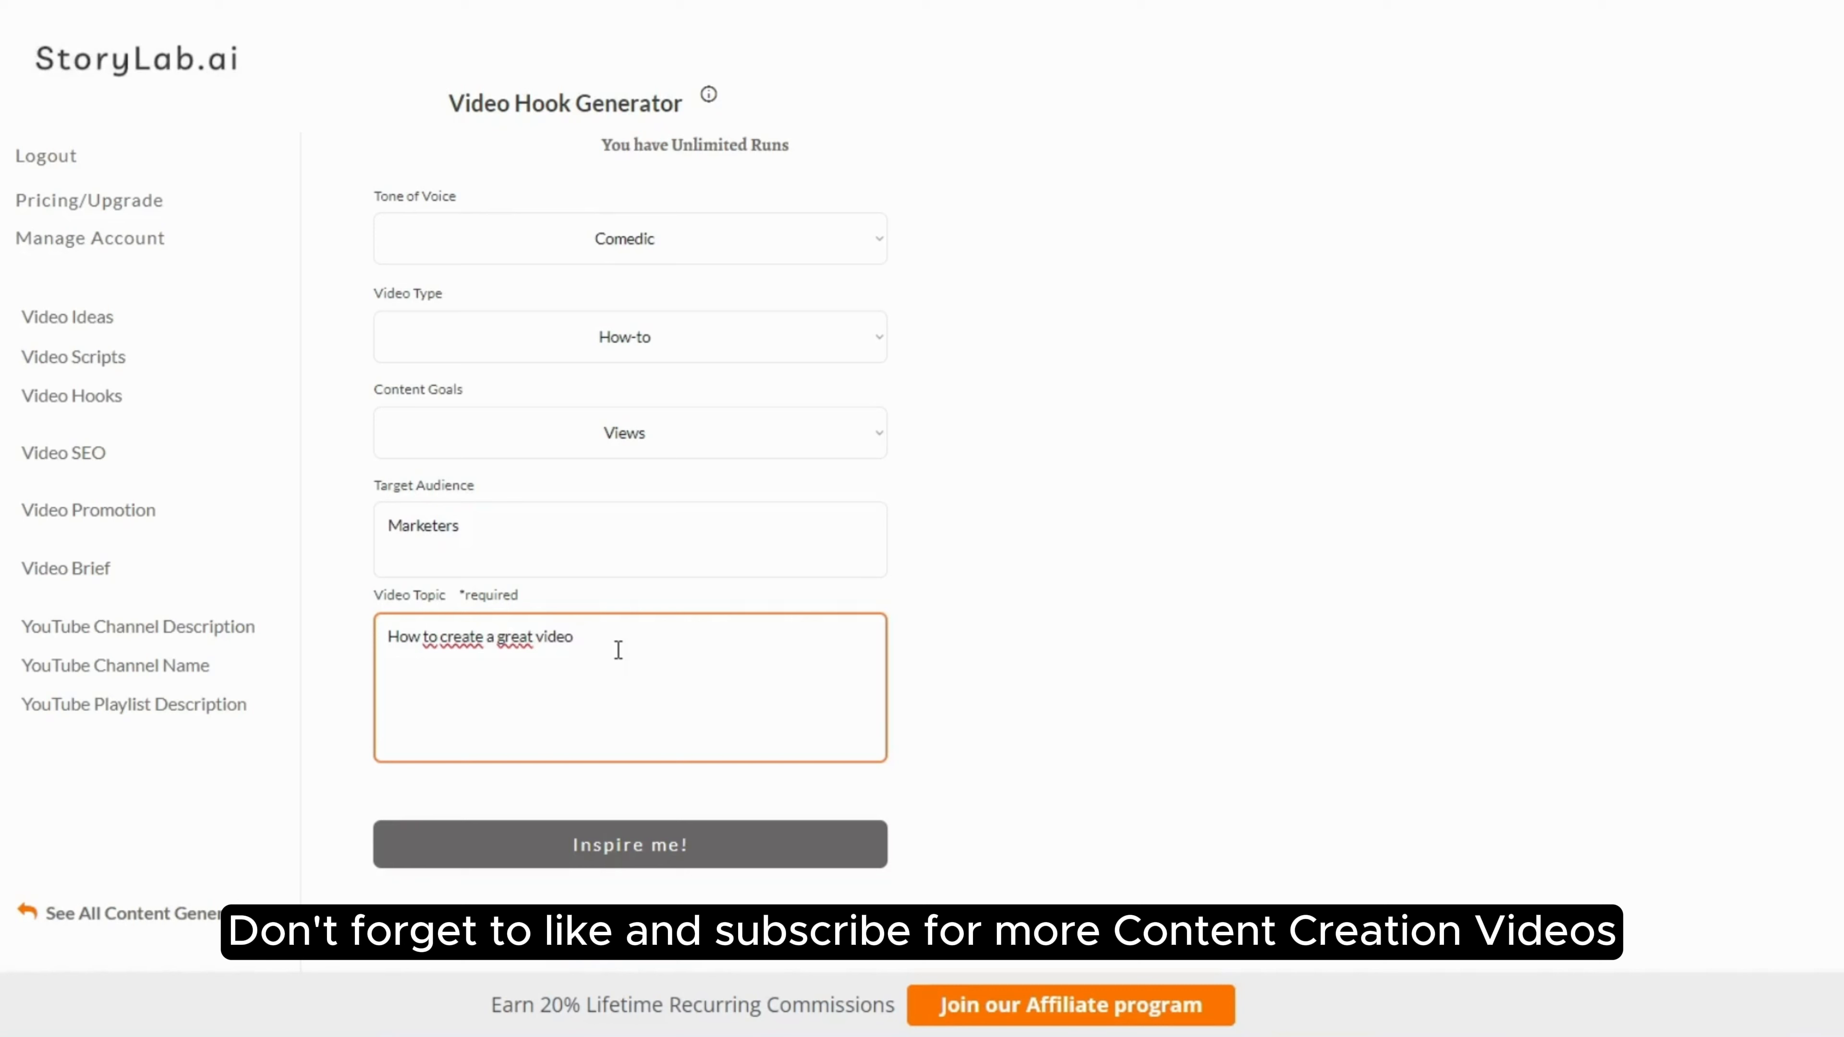